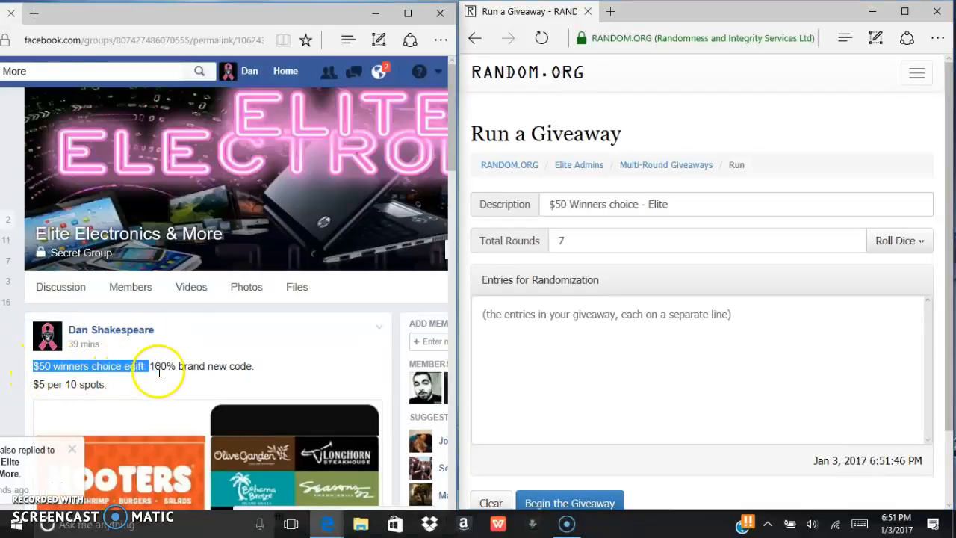
- Scroll to the comment box and post a 'Live.' comment under the giveaway post
{"action": "scroll", "scroll_direction": "down", "scroll_amount": 3}
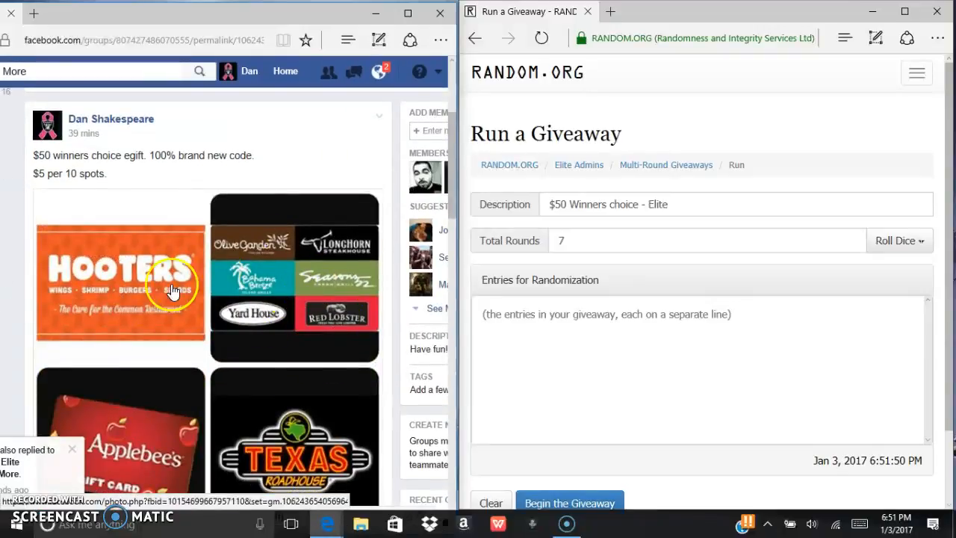
{"action": "scroll", "scroll_direction": "down", "scroll_amount": 3}
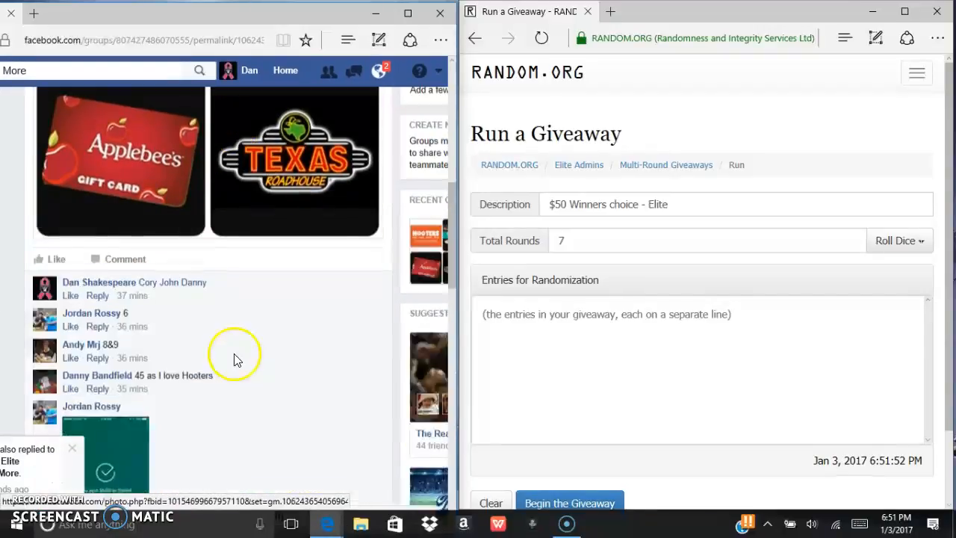
{"action": "scroll", "scroll_direction": "down", "scroll_amount": 3}
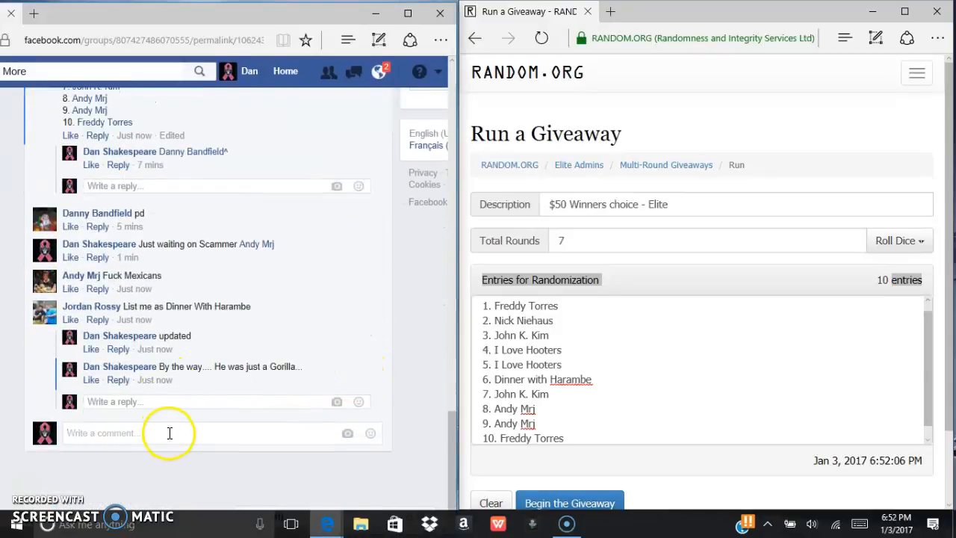
{"action": "type", "text": "Live.."}
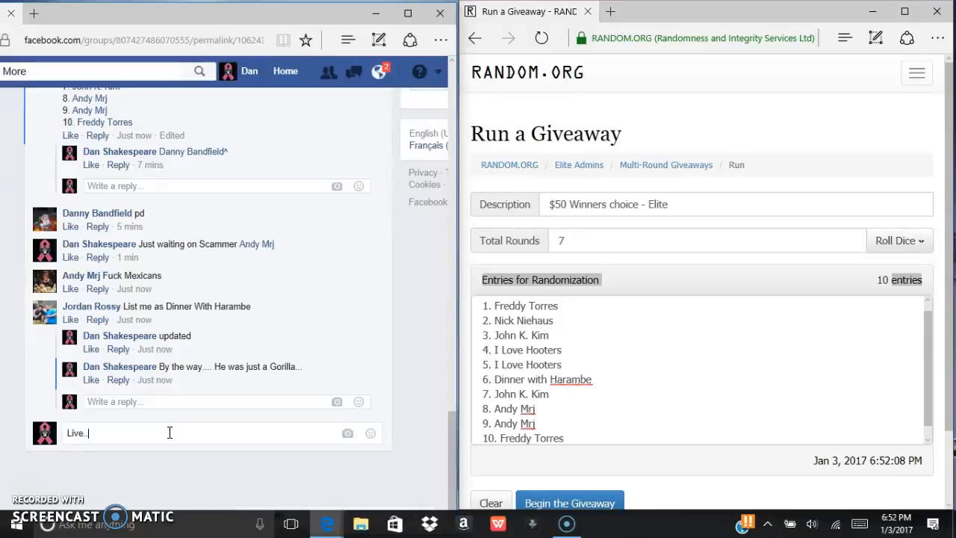
{"action": "key", "text": "enter"}
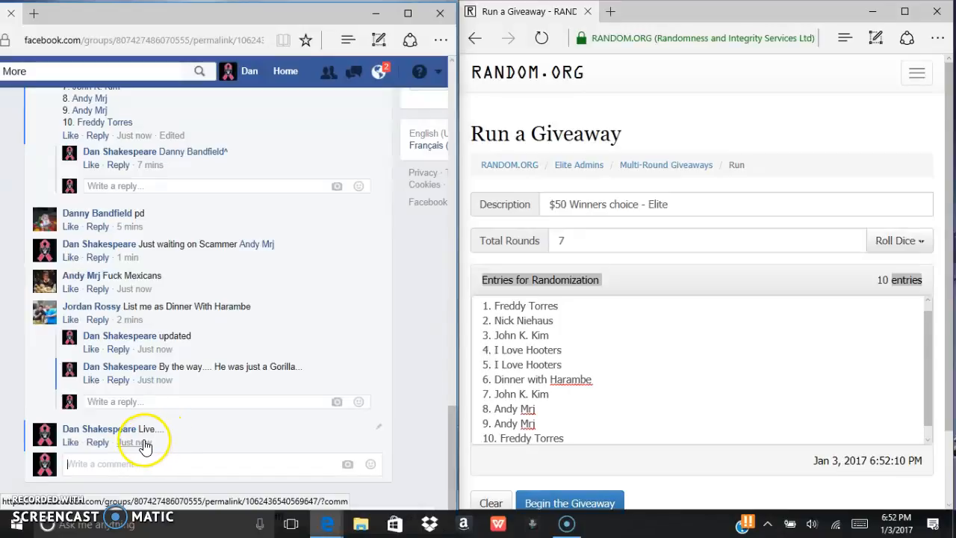
{"action": "mouse_move", "coordinate": [680, 490]}
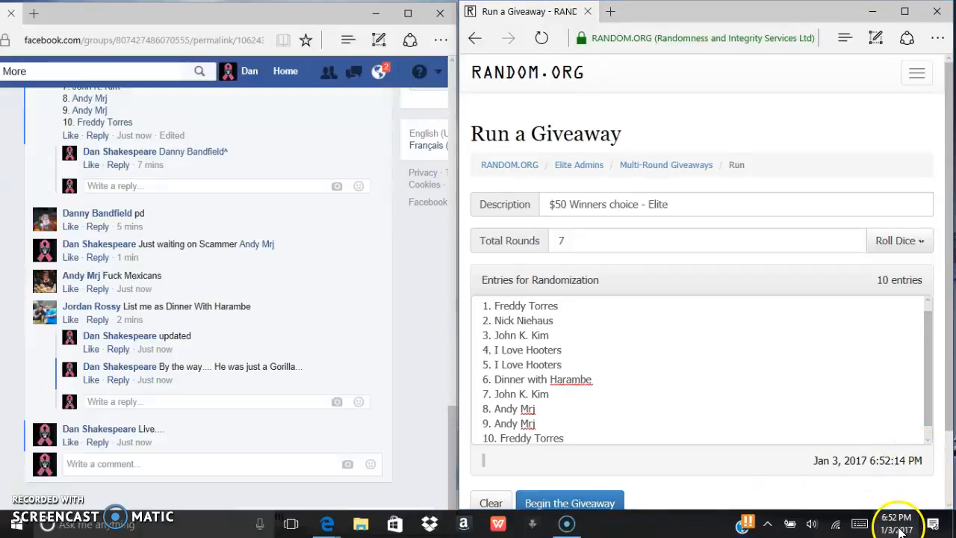
- Check the taskbar clock, then begin the ten-entry giveaway to reach the ready confirmation
{"action": "left_click", "coordinate": [896, 517]}
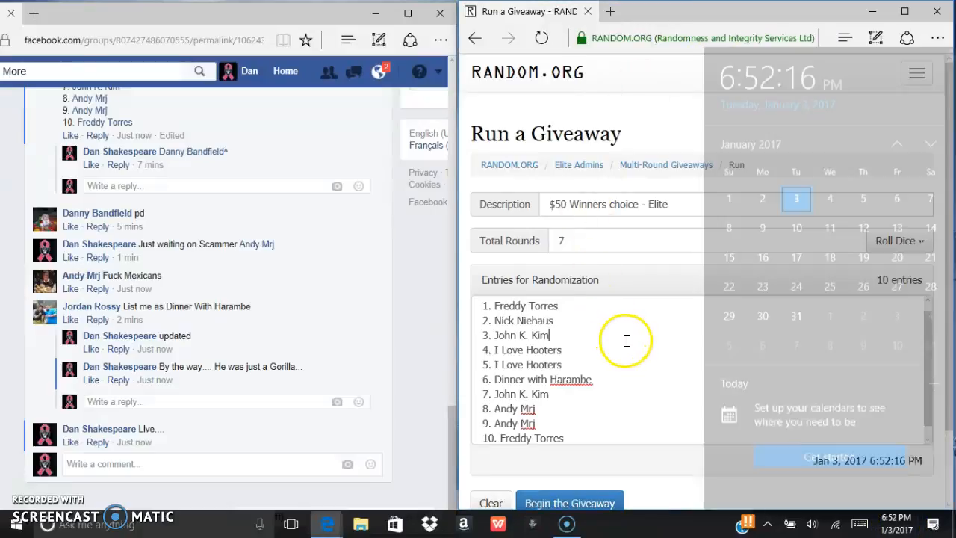
{"action": "left_click", "coordinate": [560, 239]}
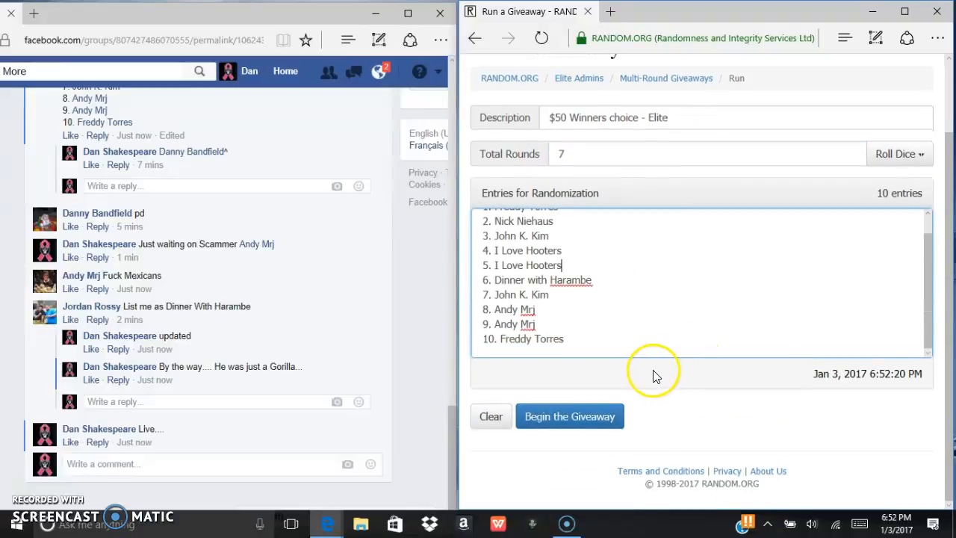
{"action": "left_click", "coordinate": [569, 415]}
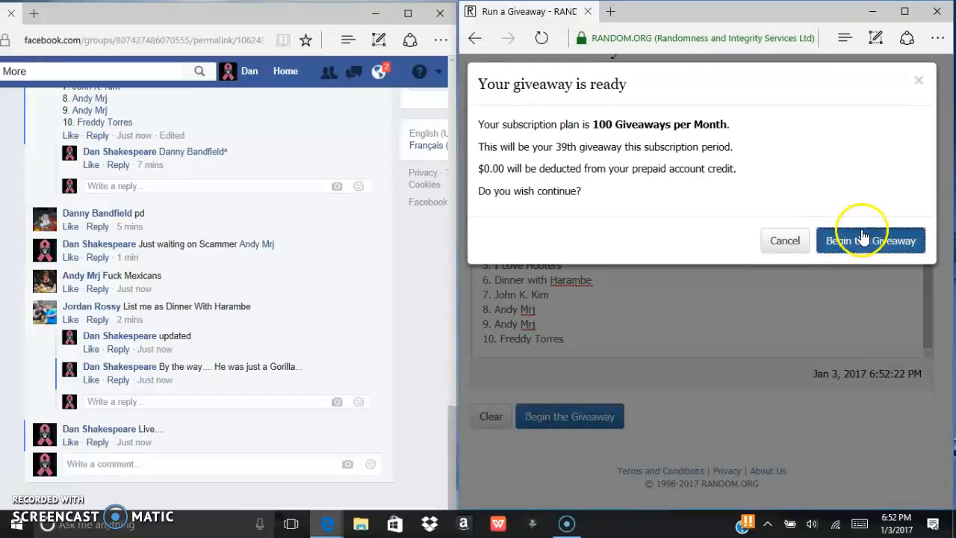
- Confirm the giveaway and draw rounds one through six, then check the clock
{"action": "left_click", "coordinate": [870, 239]}
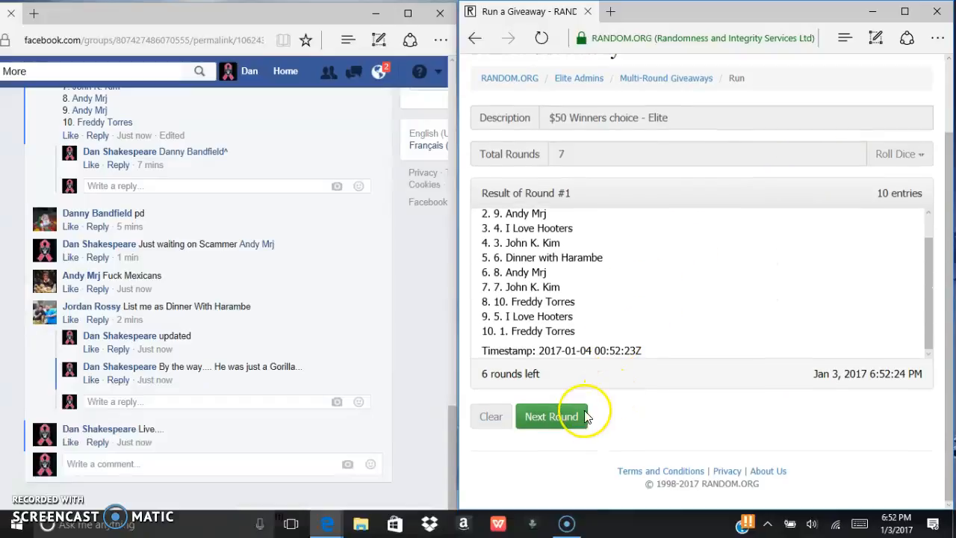
{"action": "left_click", "coordinate": [551, 415]}
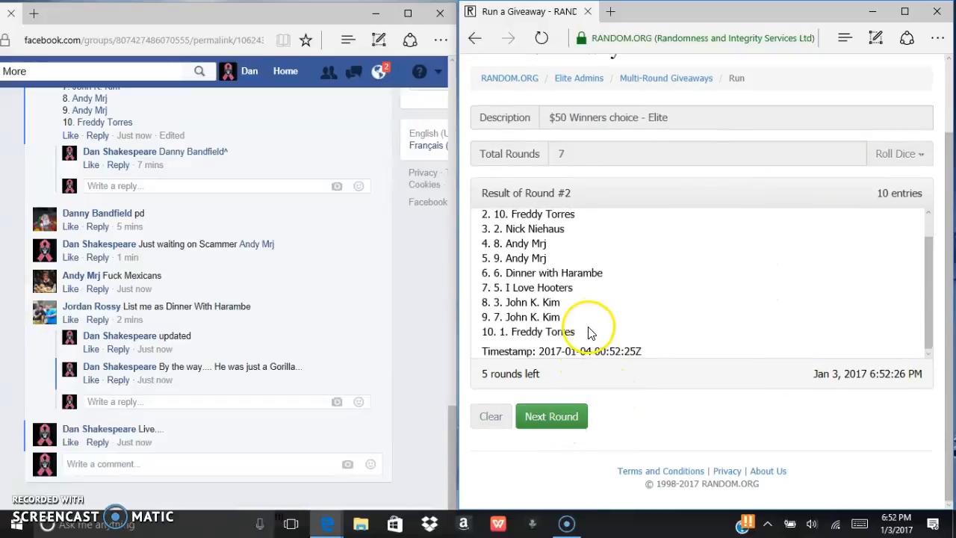
{"action": "left_click", "coordinate": [552, 415]}
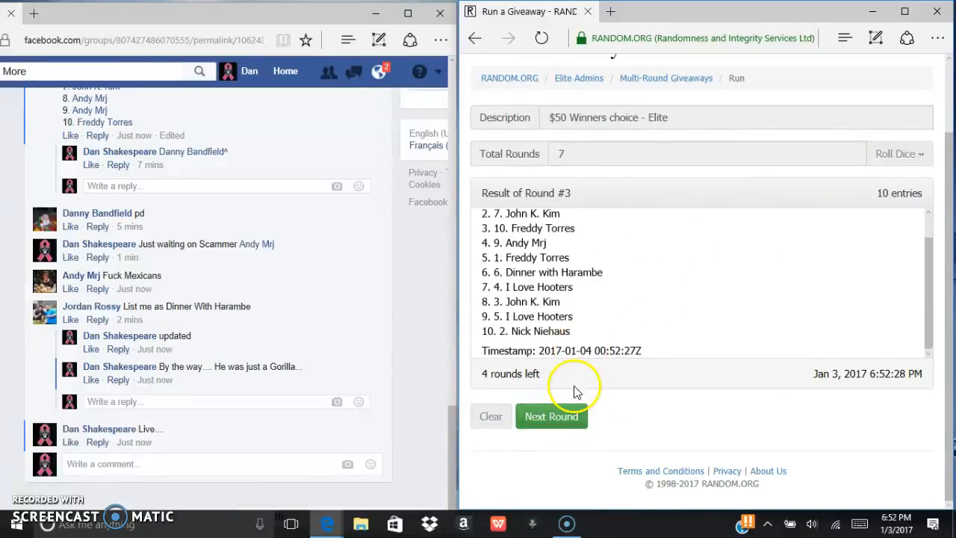
{"action": "left_click", "coordinate": [551, 415]}
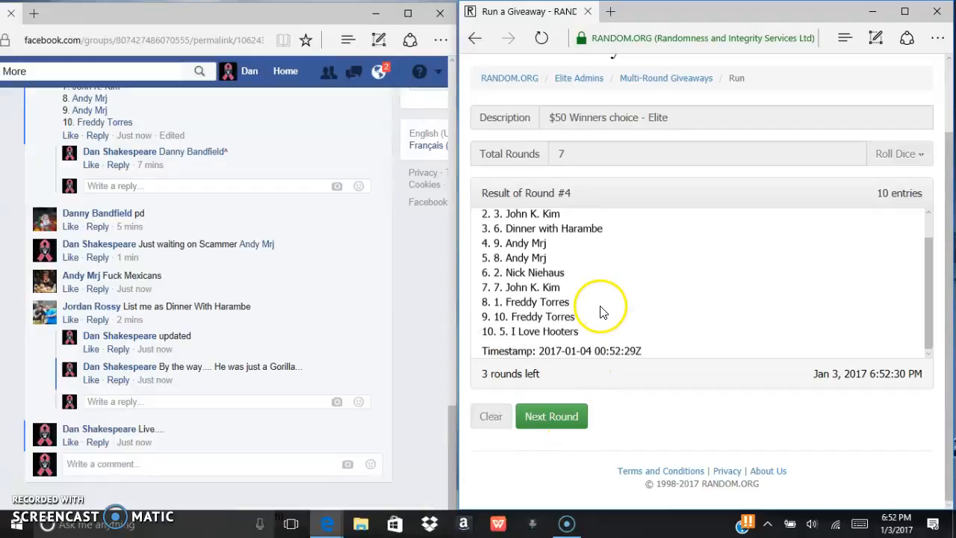
{"action": "left_click", "coordinate": [551, 416]}
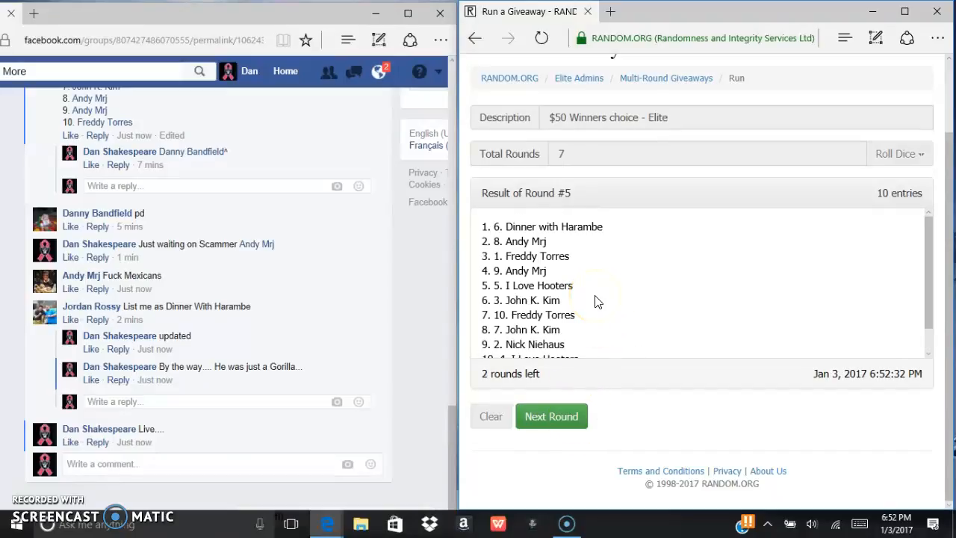
{"action": "left_click", "coordinate": [551, 415]}
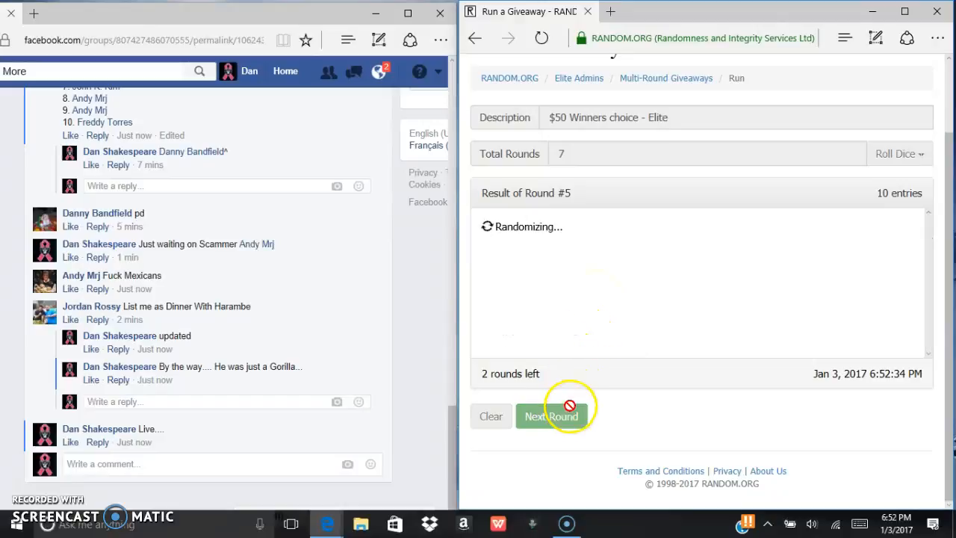
{"action": "left_click", "coordinate": [551, 415]}
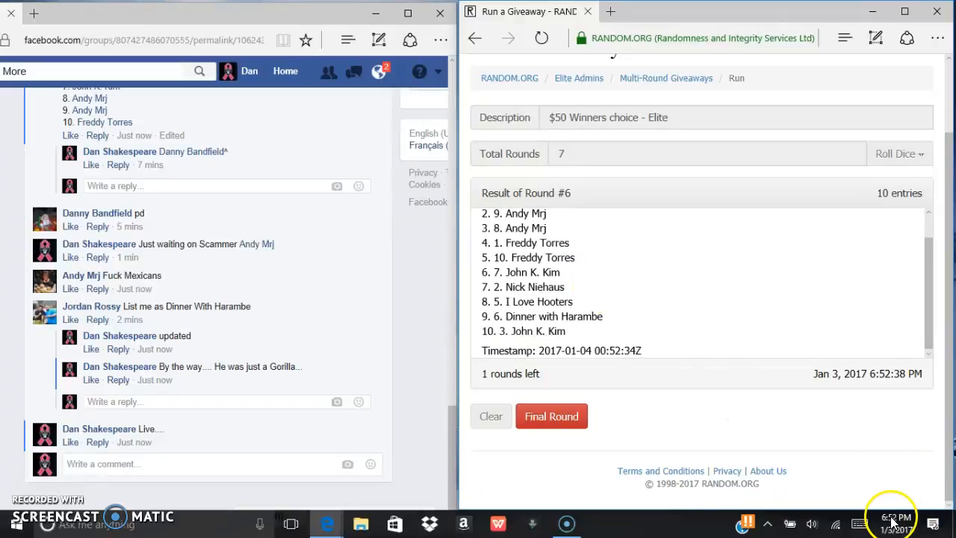
{"action": "left_click", "coordinate": [896, 517]}
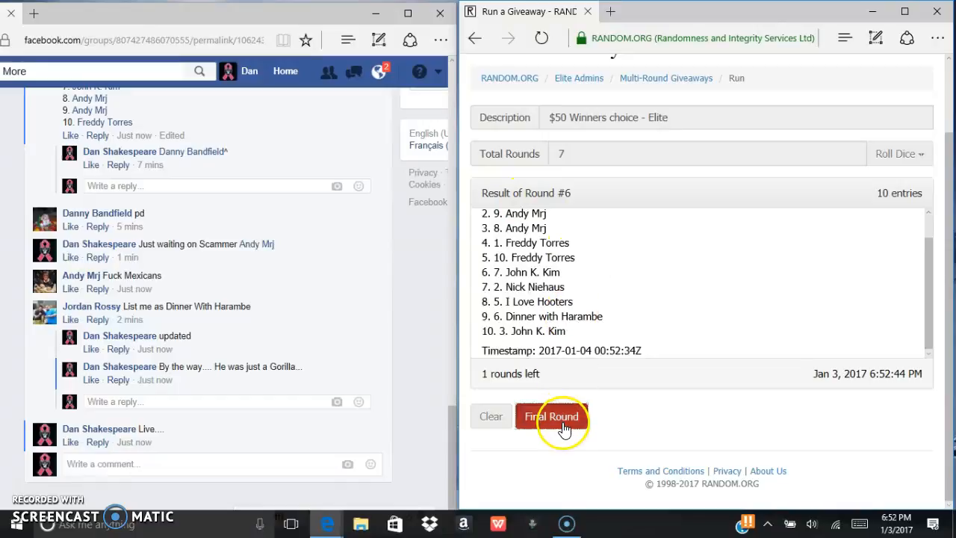
- Draw the seventh final round and select the resulting verification code
{"action": "left_click", "coordinate": [552, 415]}
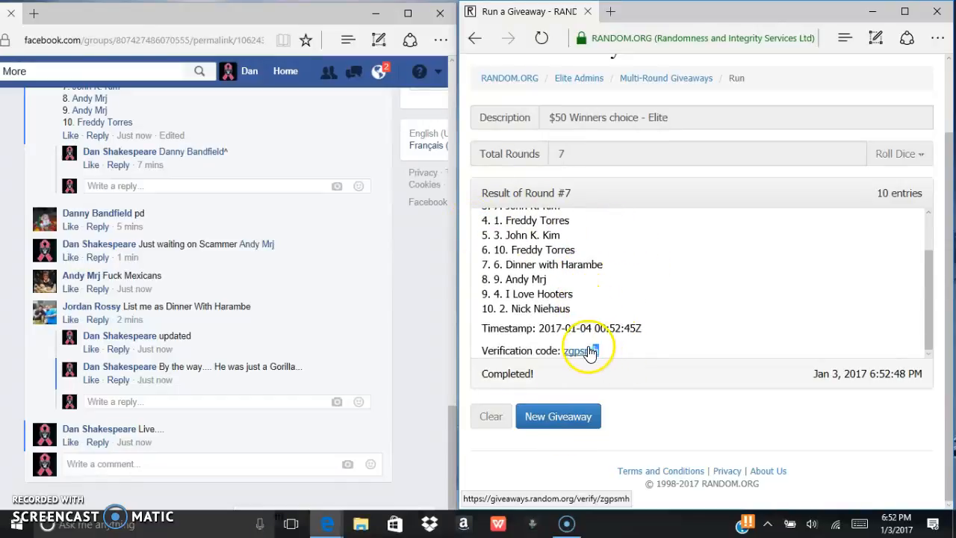
{"action": "double_click", "coordinate": [577, 349]}
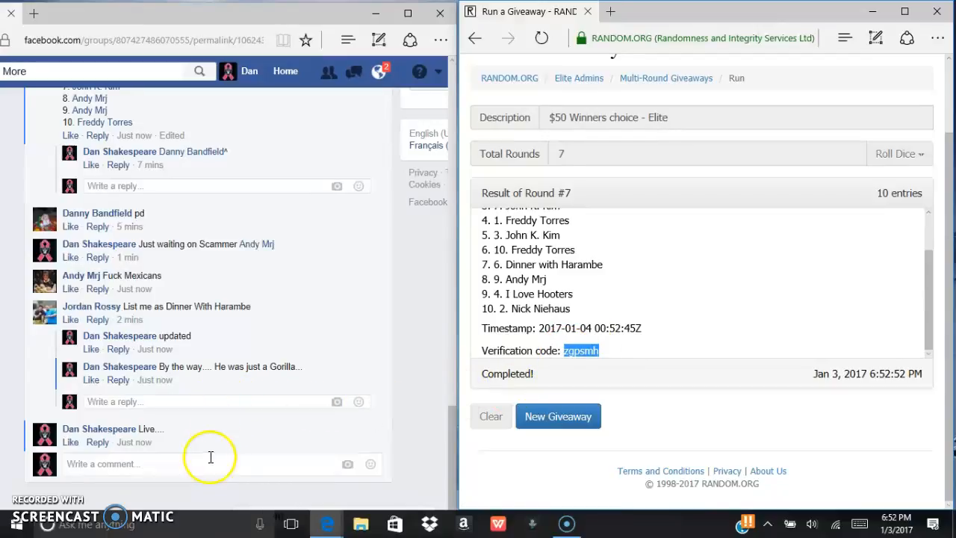
- Post a 'Done' comment under the giveaway post, then check the clock
{"action": "type", "text": "Done"}
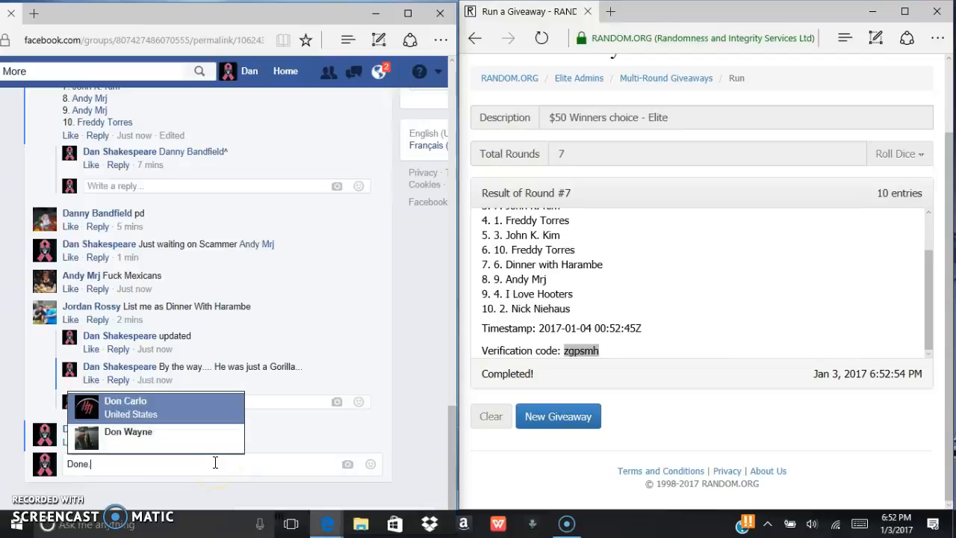
{"action": "key", "text": "enter"}
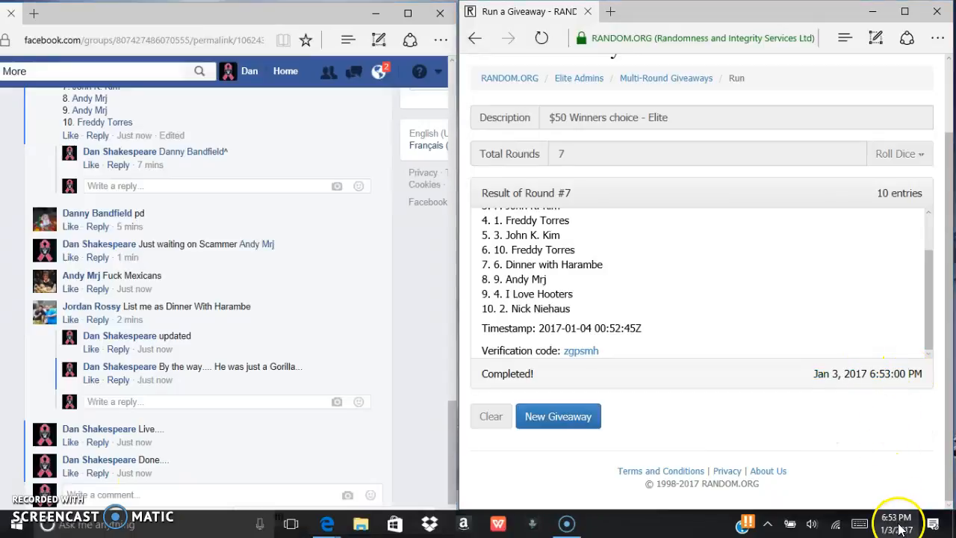
{"action": "left_click", "coordinate": [896, 517]}
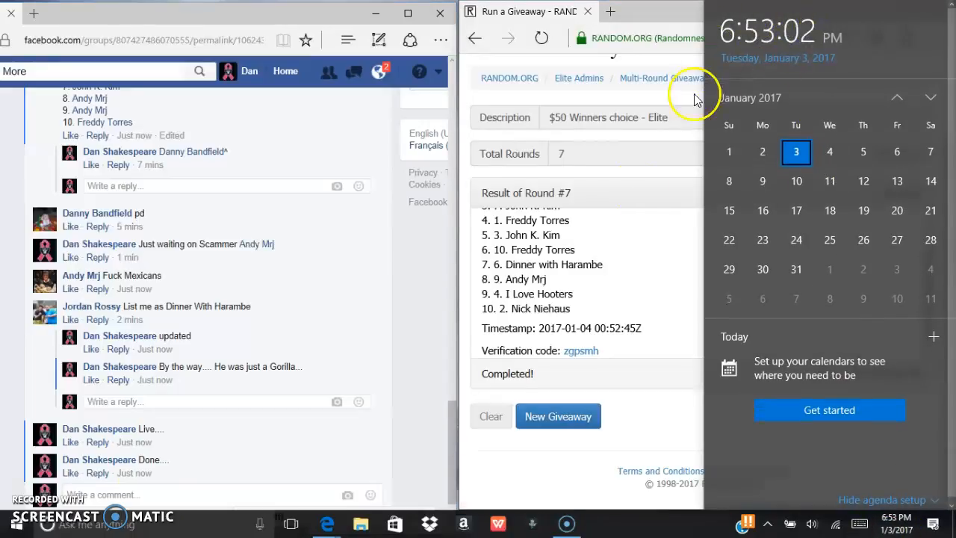